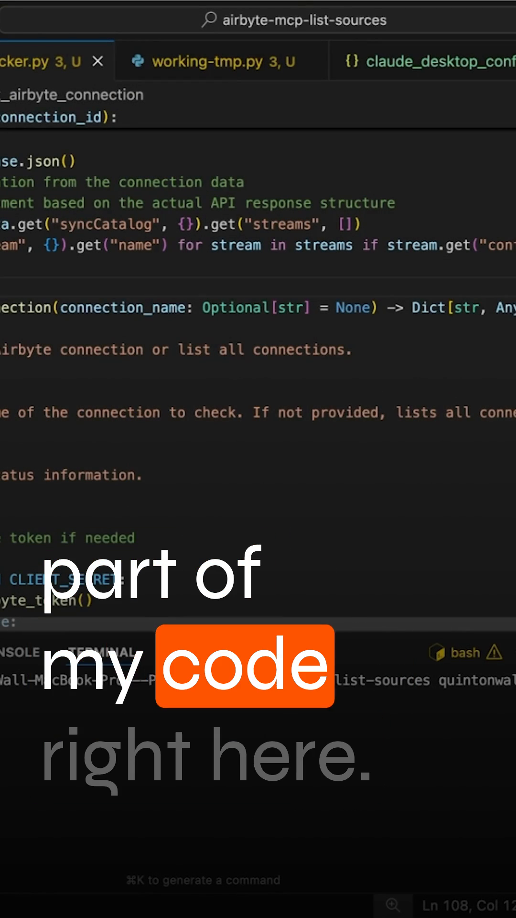
# Reveal claude_desktop_config.json in Finder from the airbyte-status-checker Developer settings via Edit Config.
pyautogui.scroll(3)
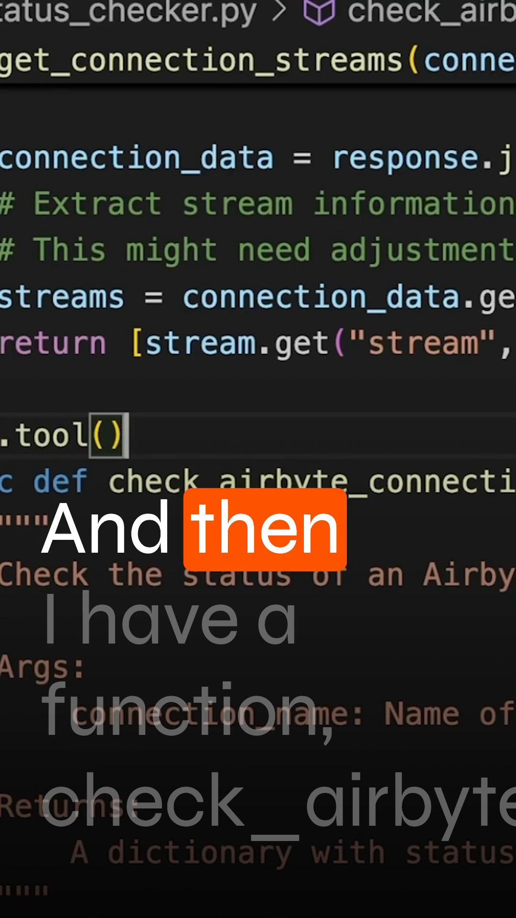
pyautogui.scroll(-3)
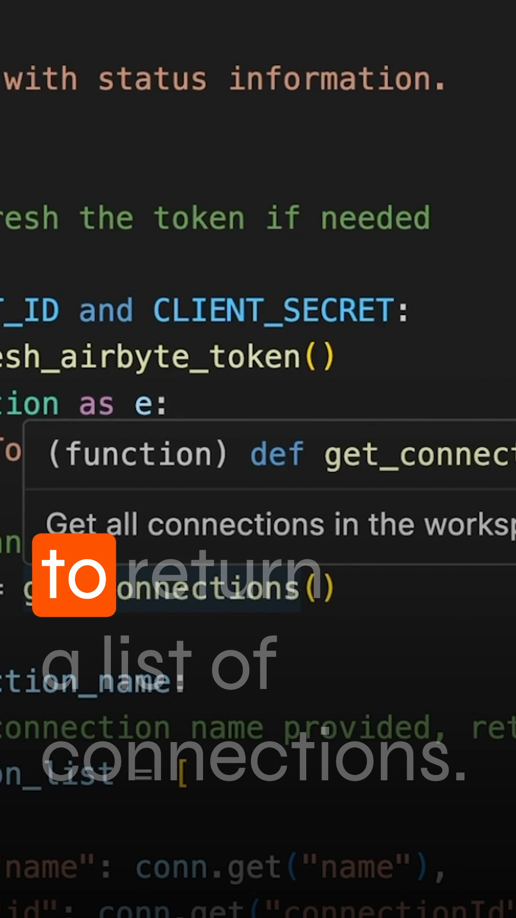
pyautogui.scroll(-3)
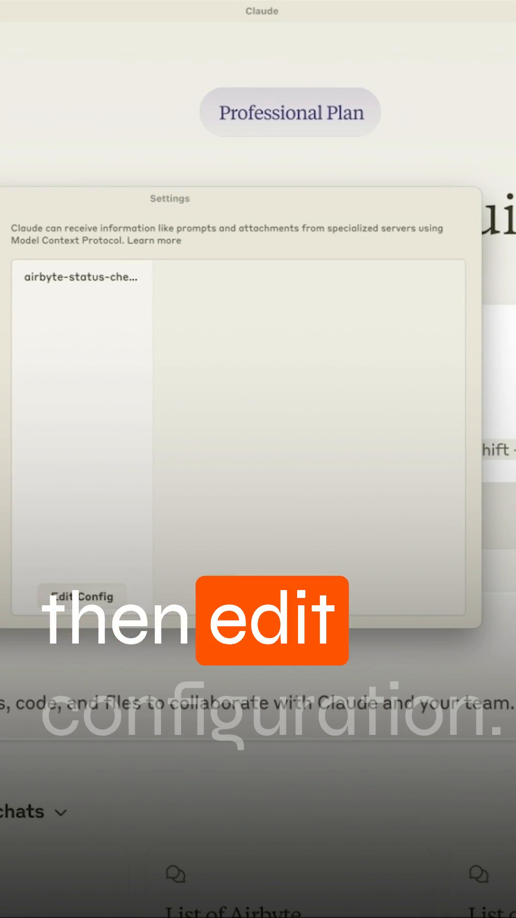
pyautogui.click(83, 597)
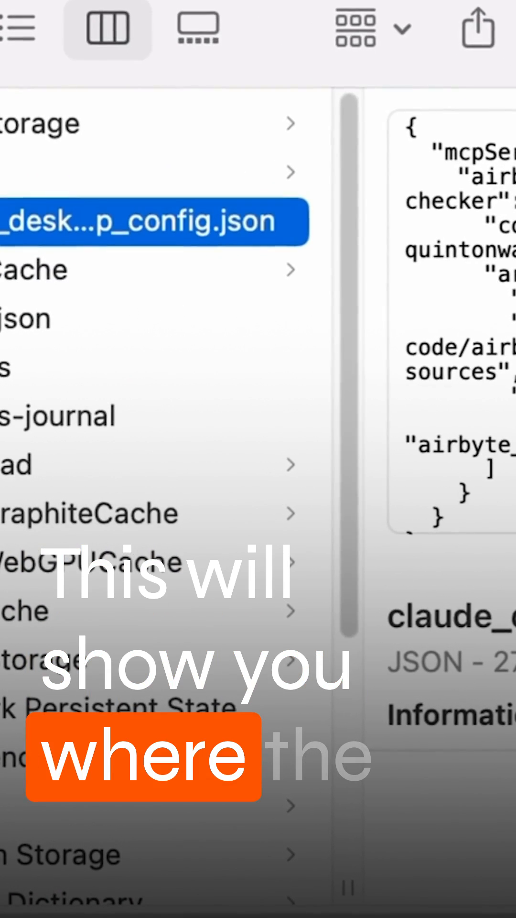